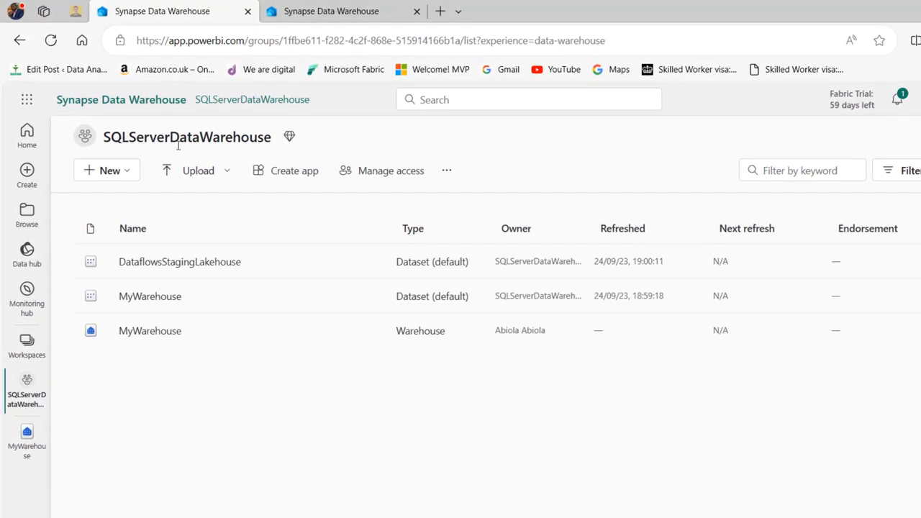
mouse_move(420, 330)
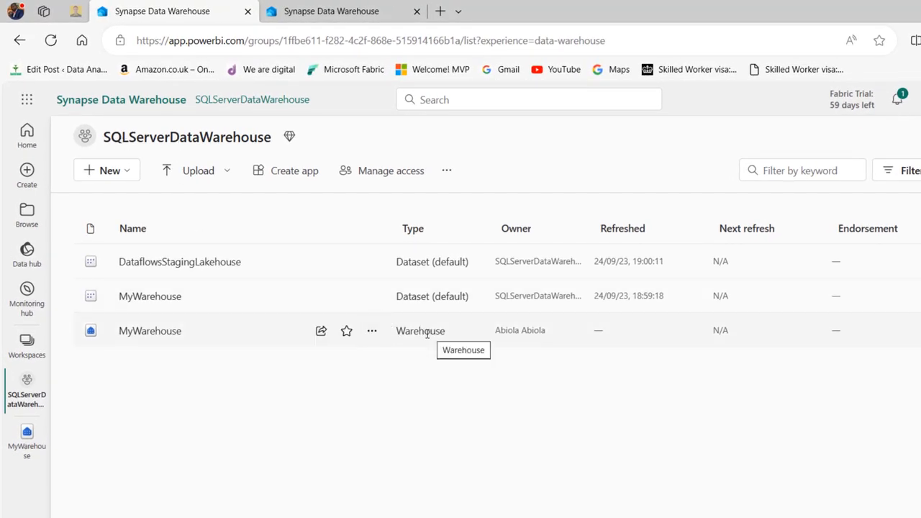
mouse_move(324, 11)
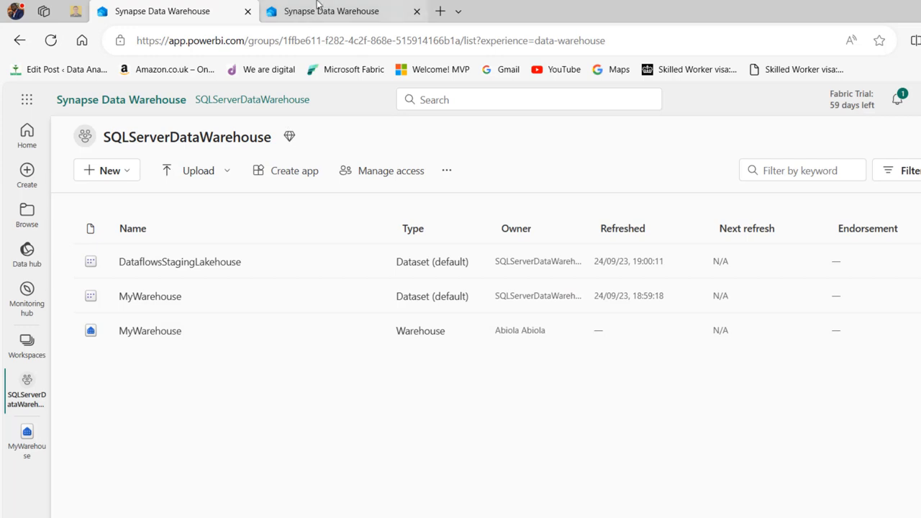
Step: Copy the MyWarehouse warehouse's SQL connection string from its options menu in Fabric
left_click(149, 330)
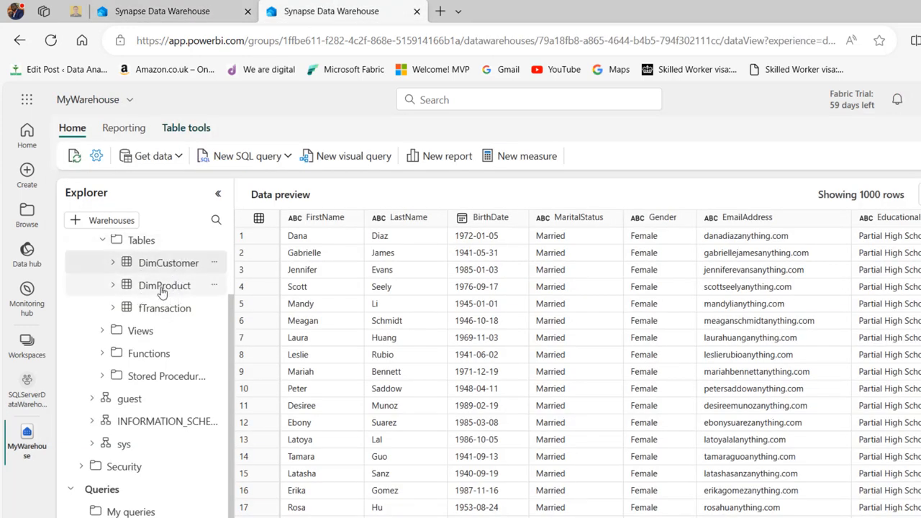
mouse_move(174, 330)
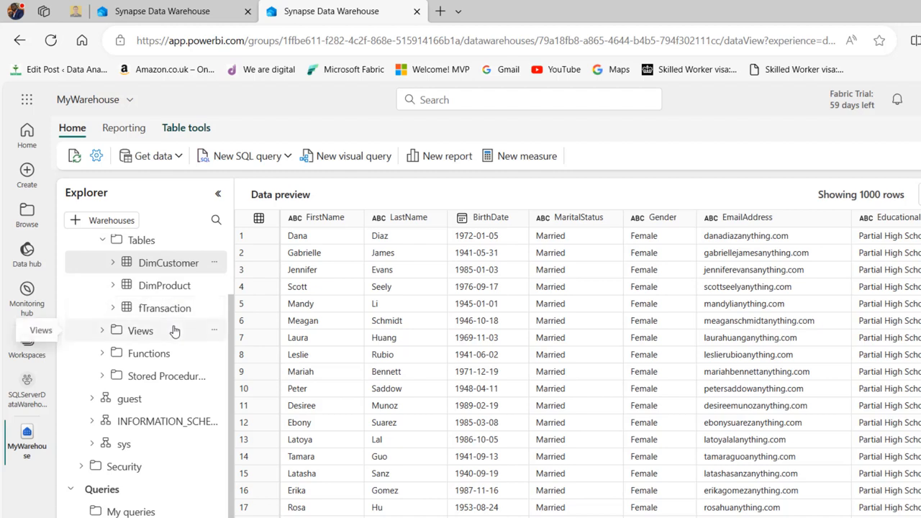
mouse_move(168, 262)
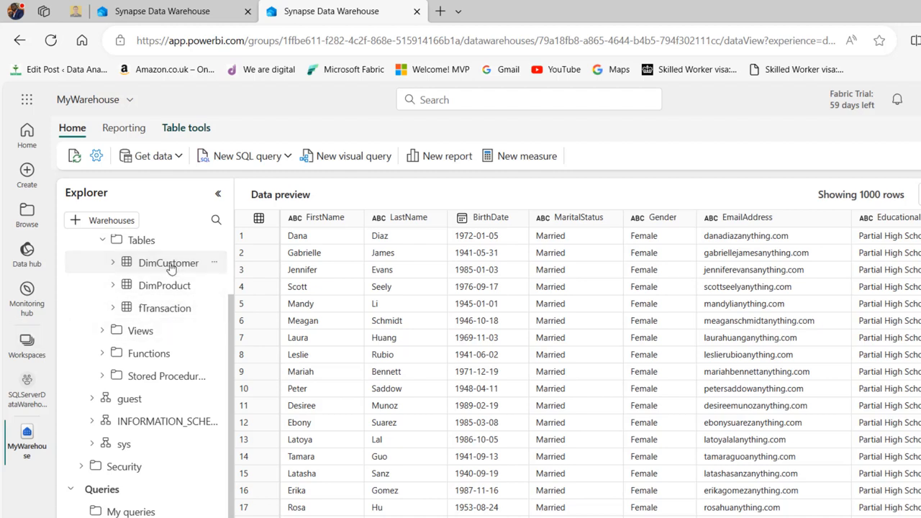
mouse_move(168, 263)
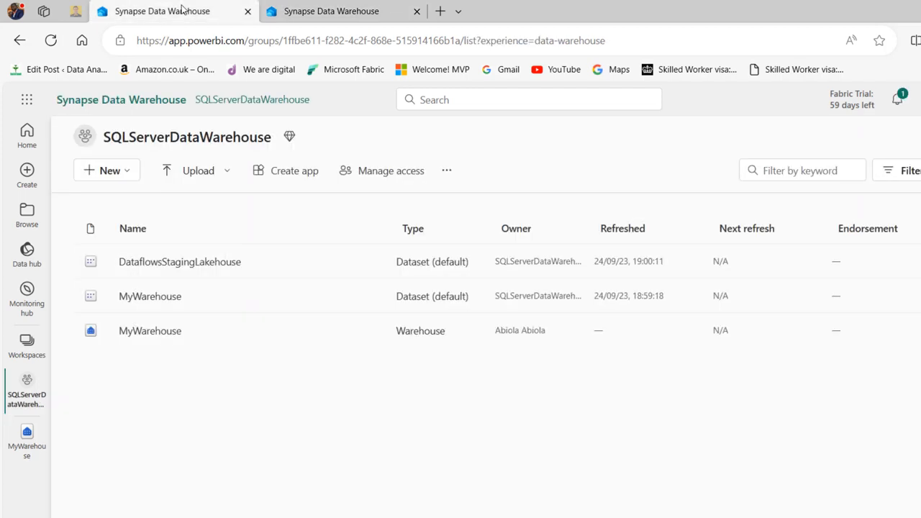
mouse_move(360, 336)
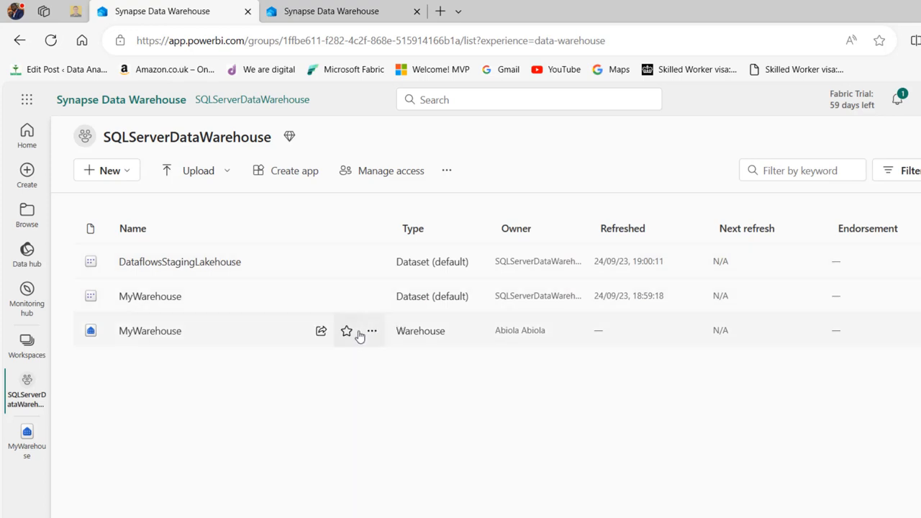
mouse_move(372, 330)
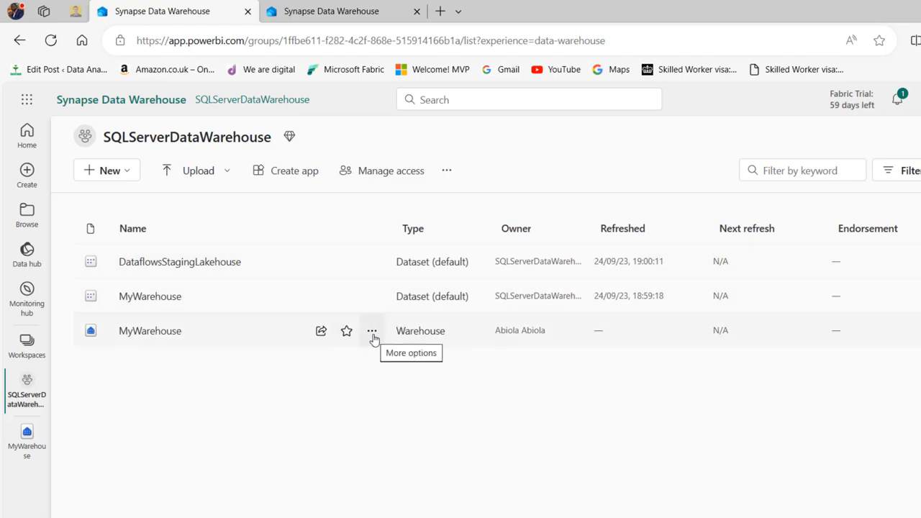
left_click(372, 330)
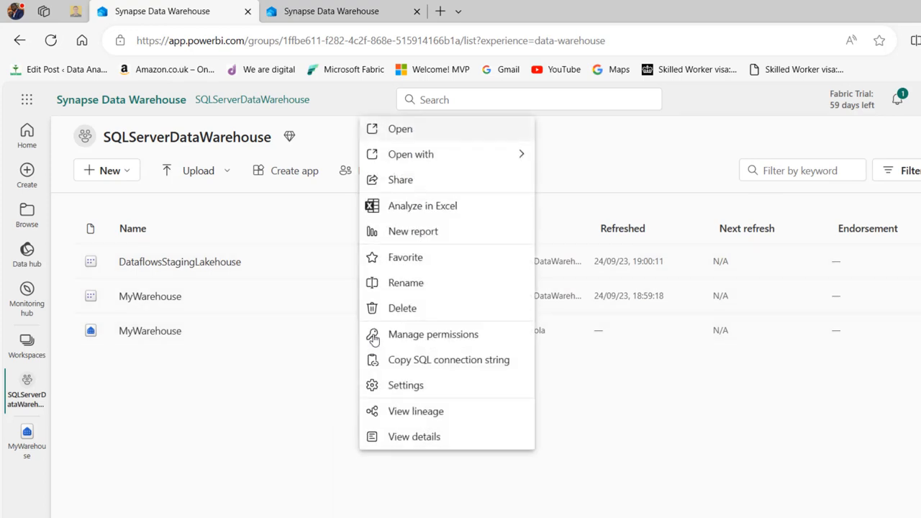
mouse_move(590, 386)
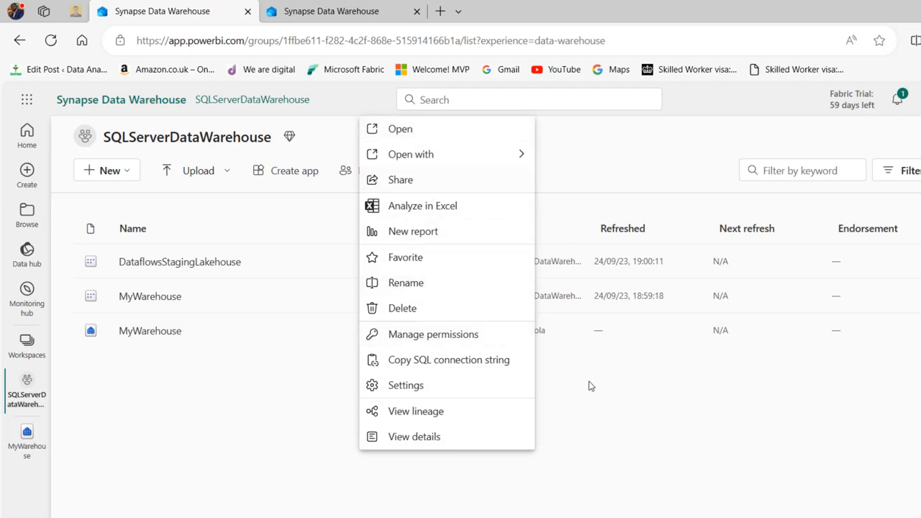
mouse_move(432, 360)
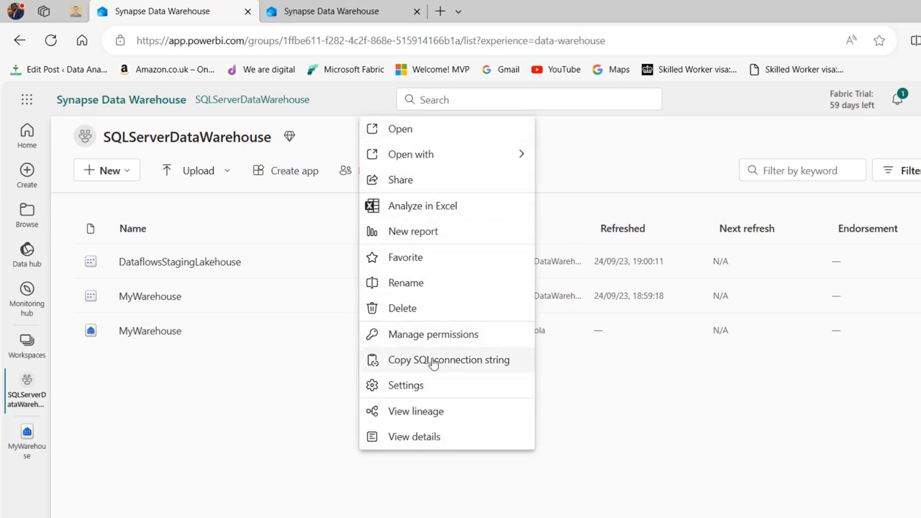
left_click(448, 359)
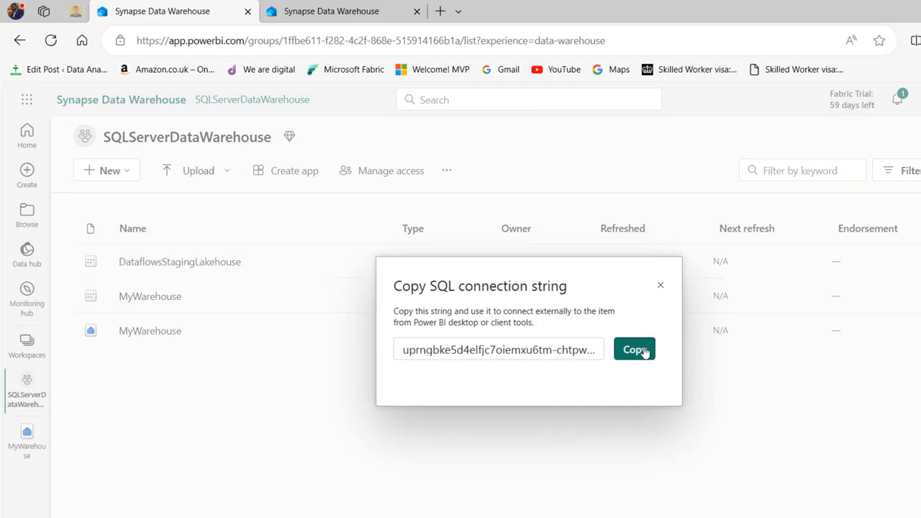
left_click(634, 349)
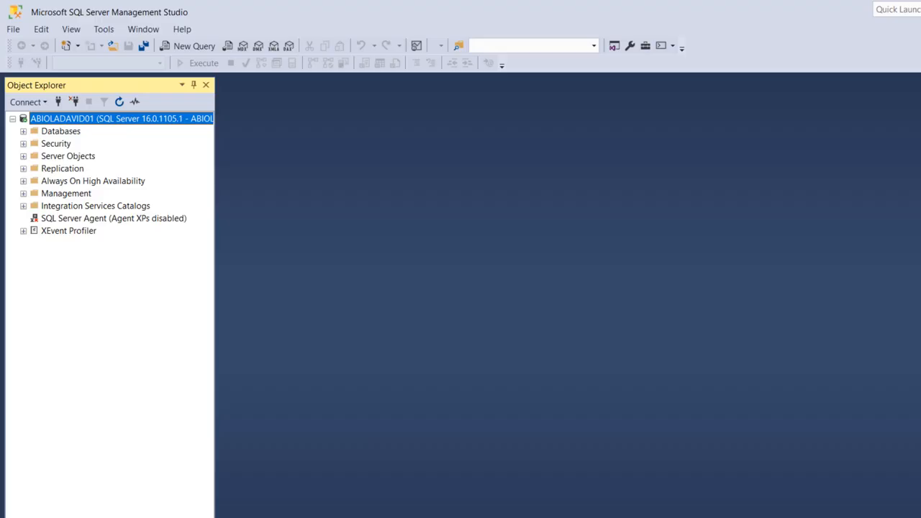
mouse_move(108, 118)
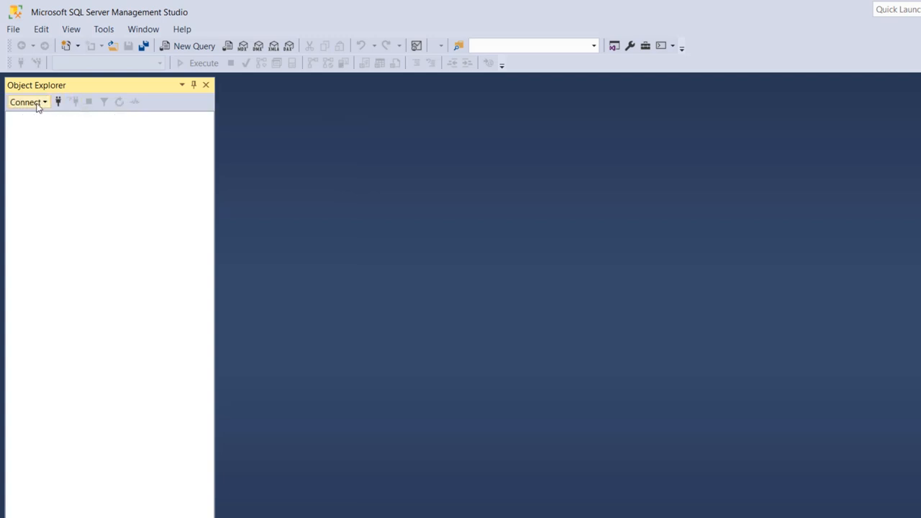
mouse_move(47, 122)
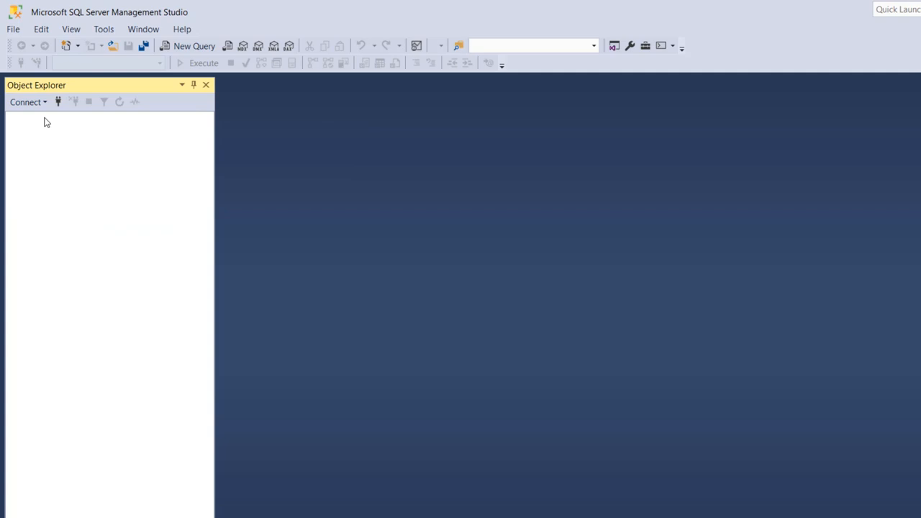
Step: Start a new connection with server name c6ixuzbuokfmriftldi.datawarehouse.pbidedicated.windows.net
left_click(28, 101)
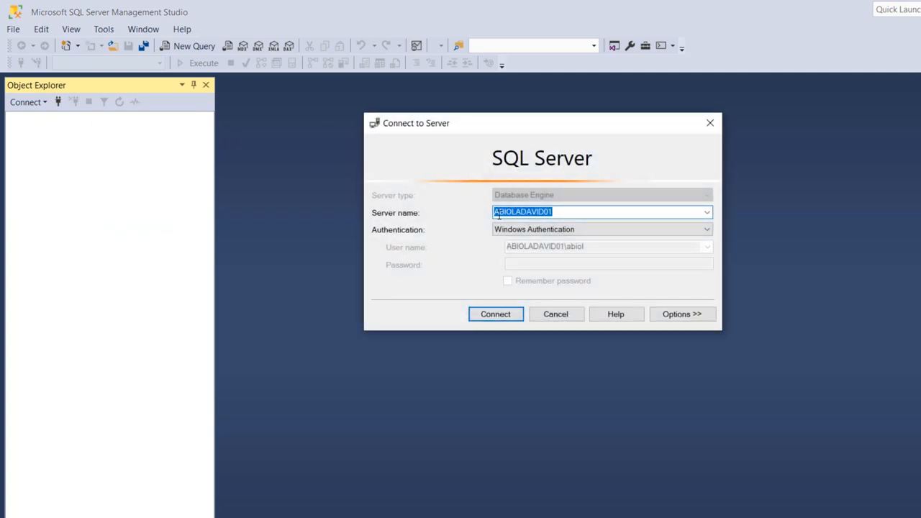
type("c6ixuzbuokfmriftldi.datawarehouse.pbidedicated.windows.net")
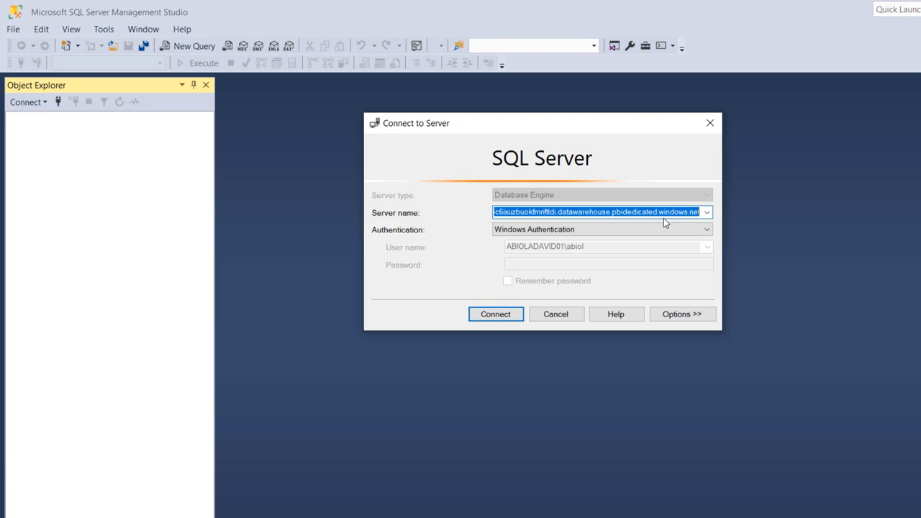
Step: Connect to the warehouse server using Azure Active Directory - Universal with MFA authentication
left_click(706, 229)
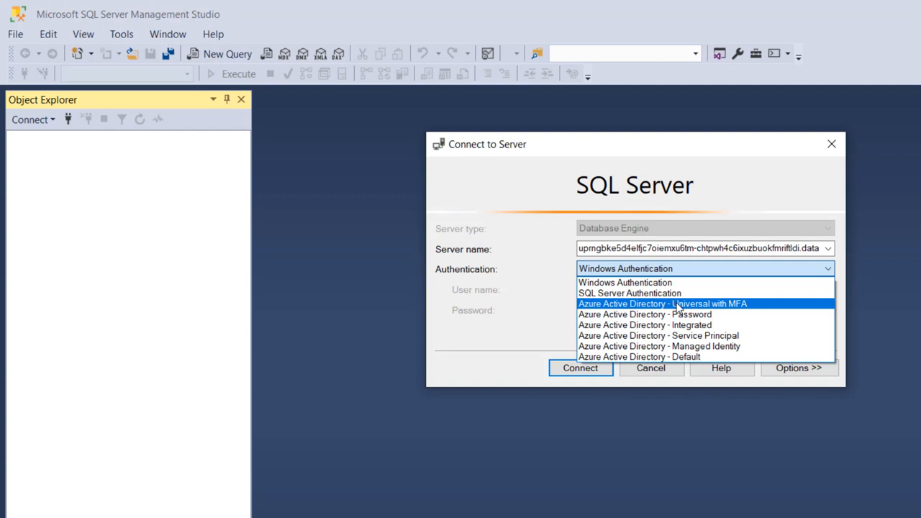
left_click(662, 303)
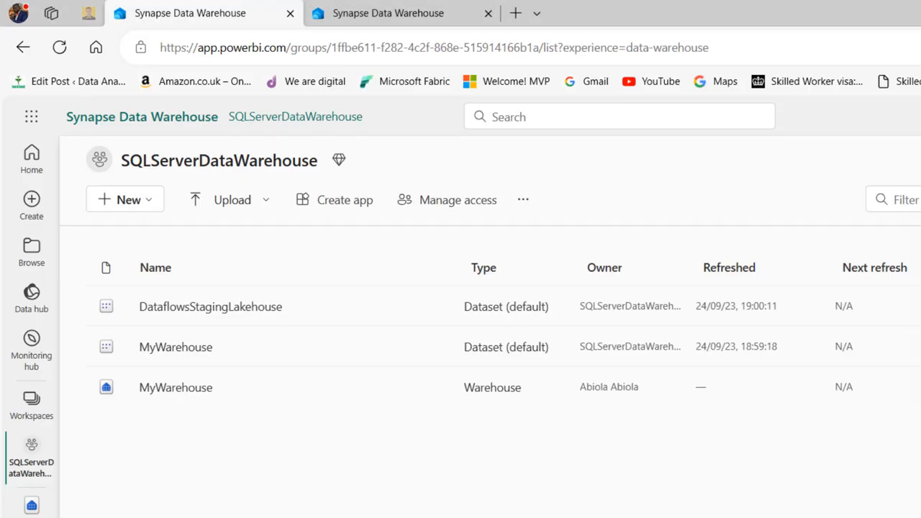
mouse_move(867, 357)
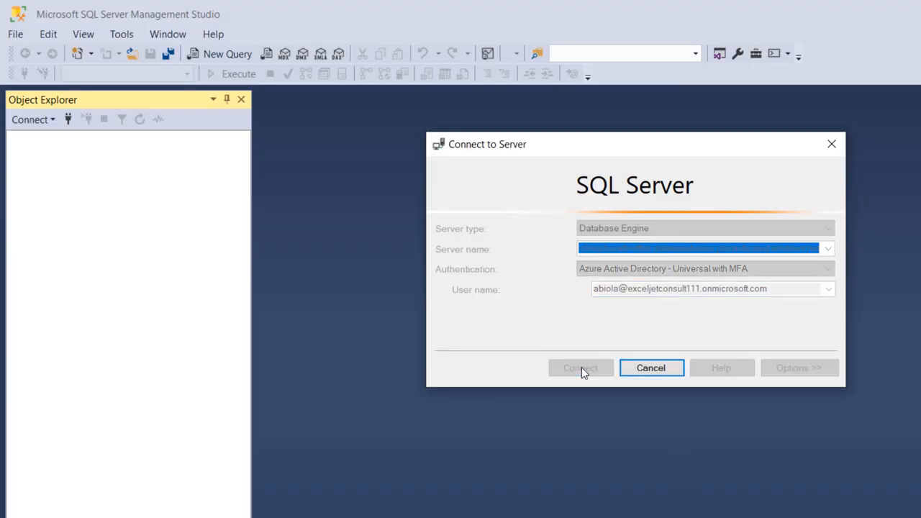
left_click(579, 367)
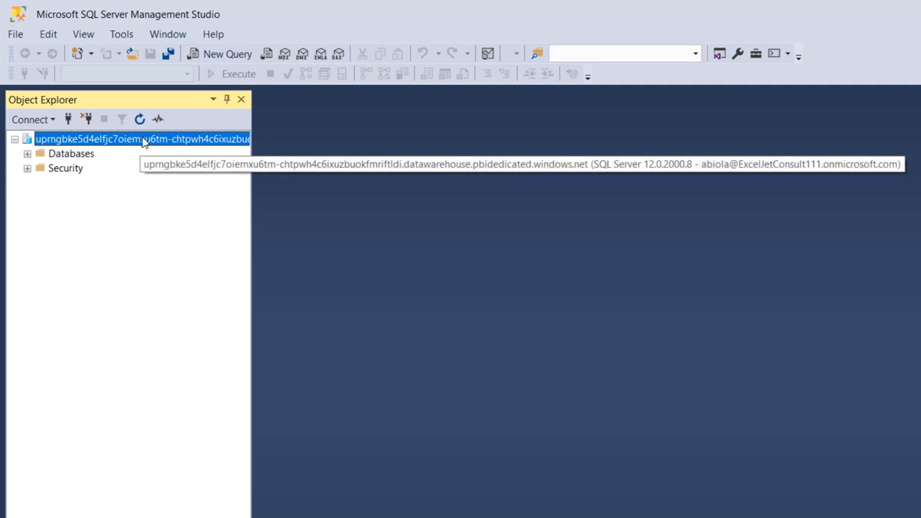
Step: Expand Databases, MyWarehouse and Tables in Object Explorer to reveal dbo.DimCustomer
left_click(27, 154)
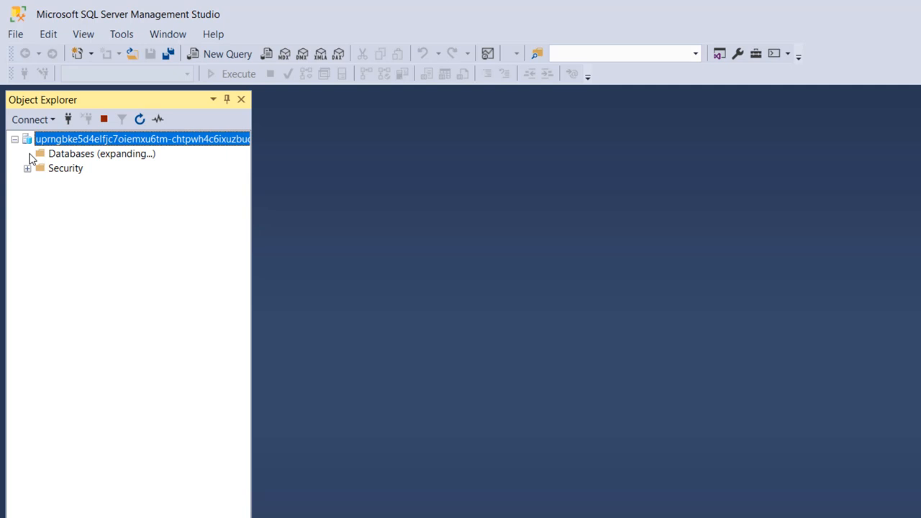
left_click(28, 153)
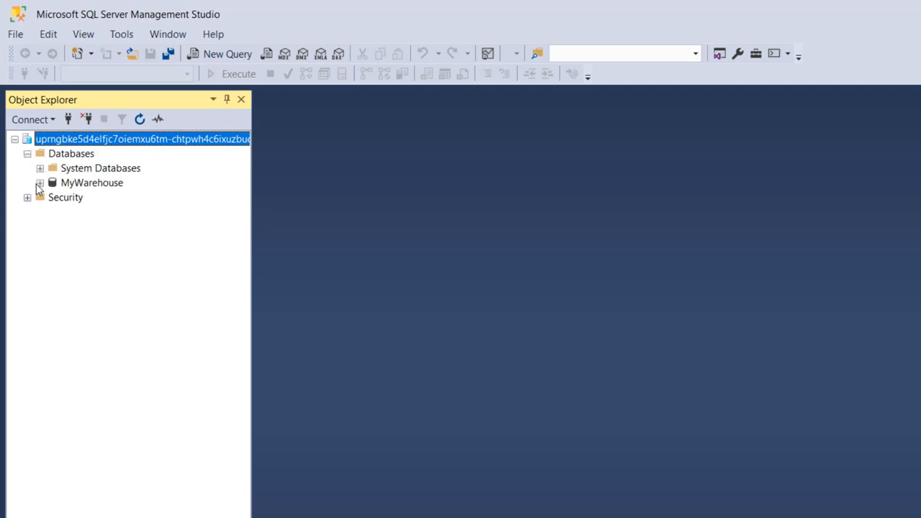
left_click(40, 182)
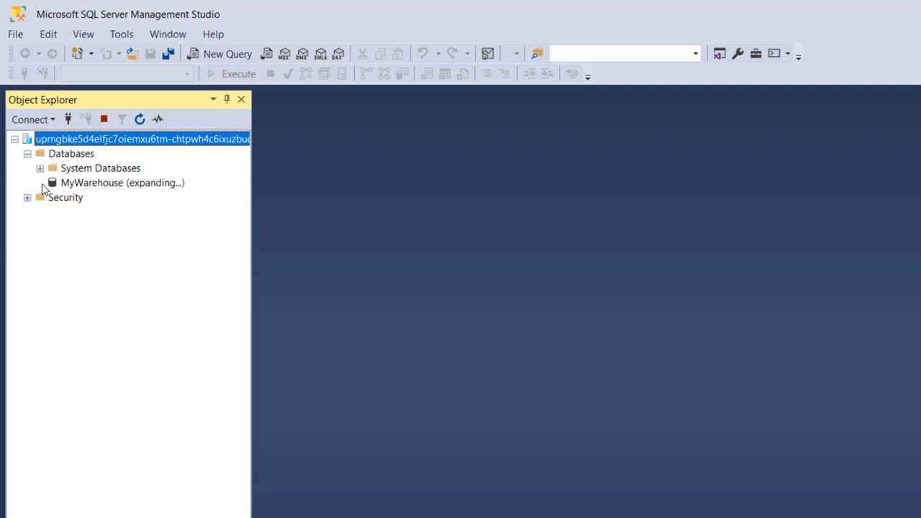
left_click(40, 183)
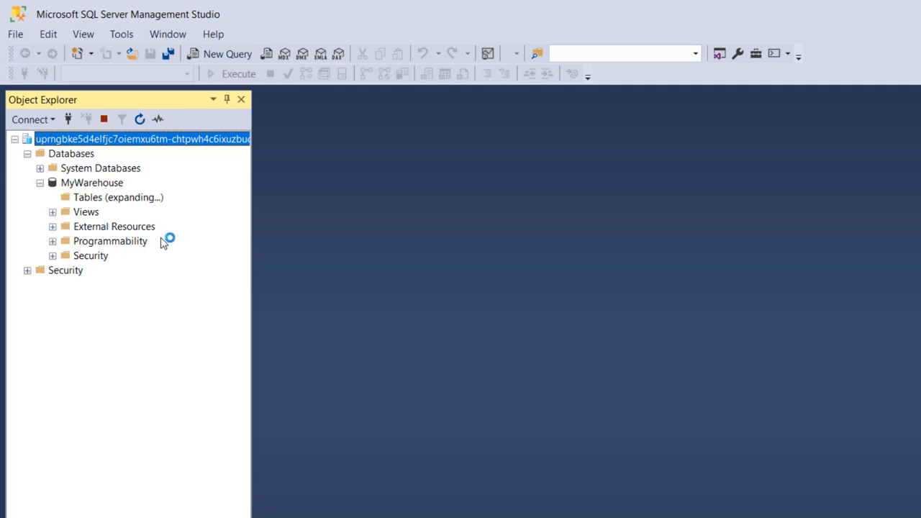
left_click(52, 198)
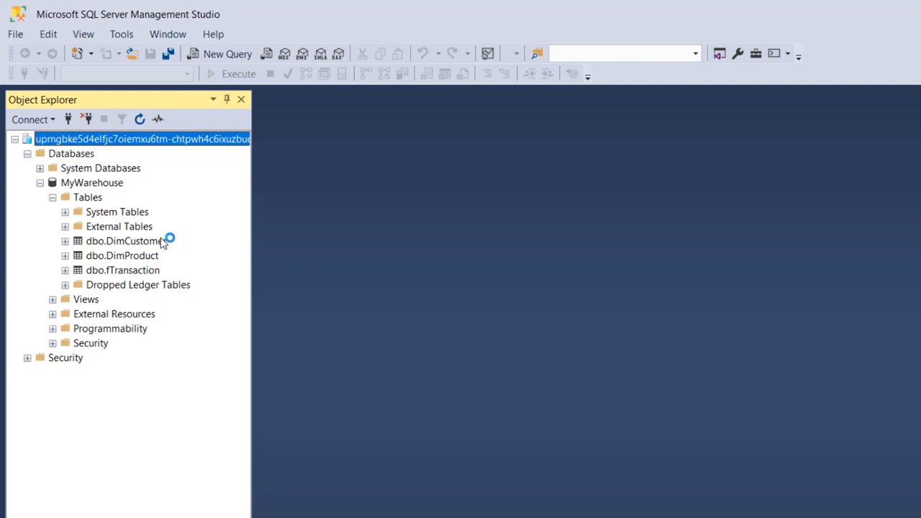
mouse_move(340, 127)
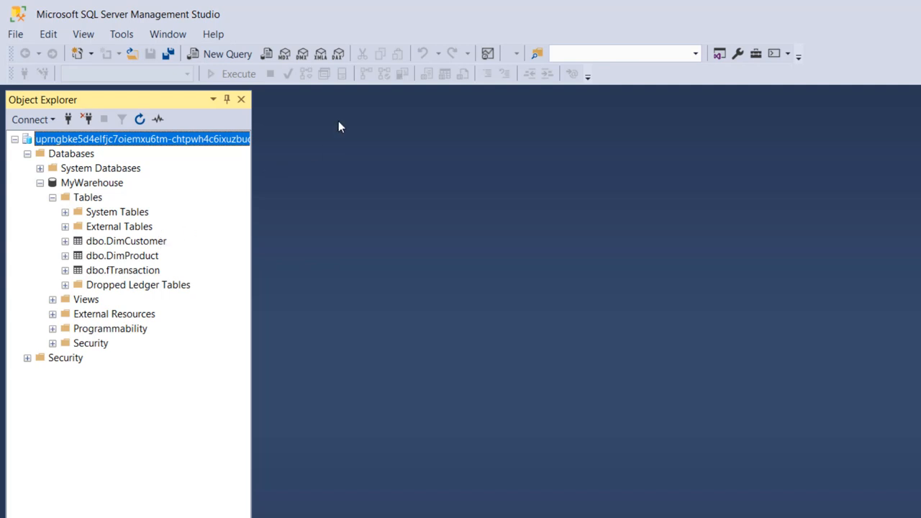
mouse_move(228, 54)
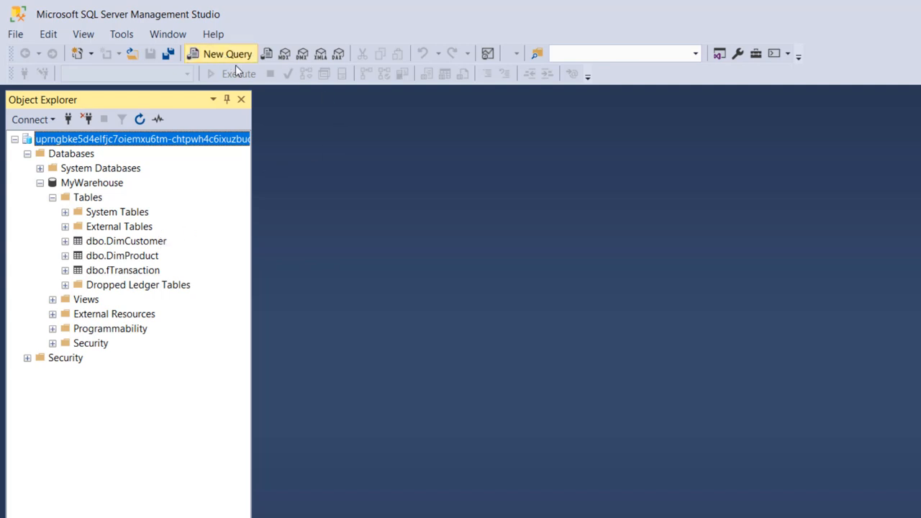
Step: Open a new query window and type SELECT * FROM DimCustomer
left_click(227, 54)
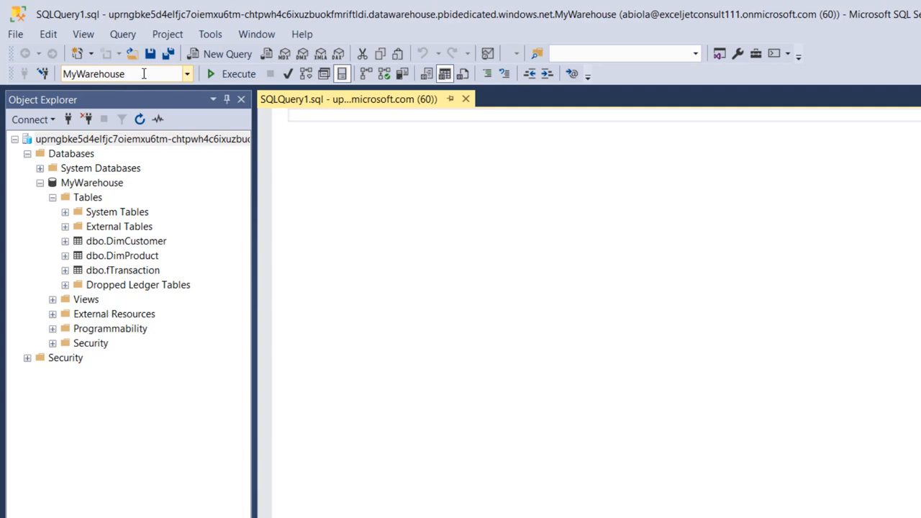
type("S")
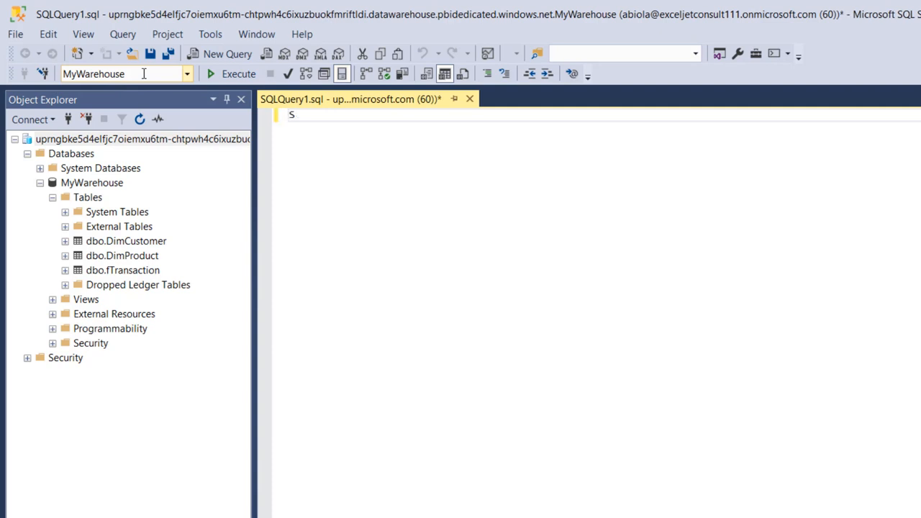
type("ELECT * f")
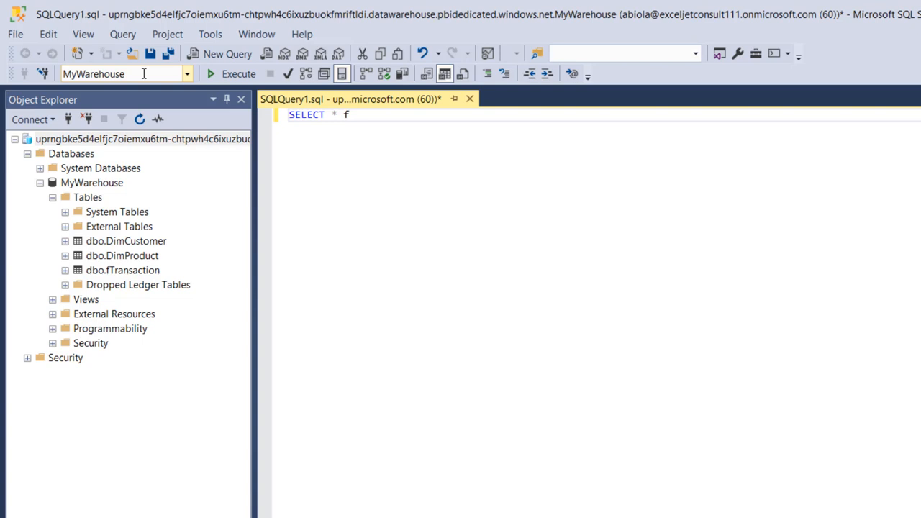
type("ROM DimCustomer")
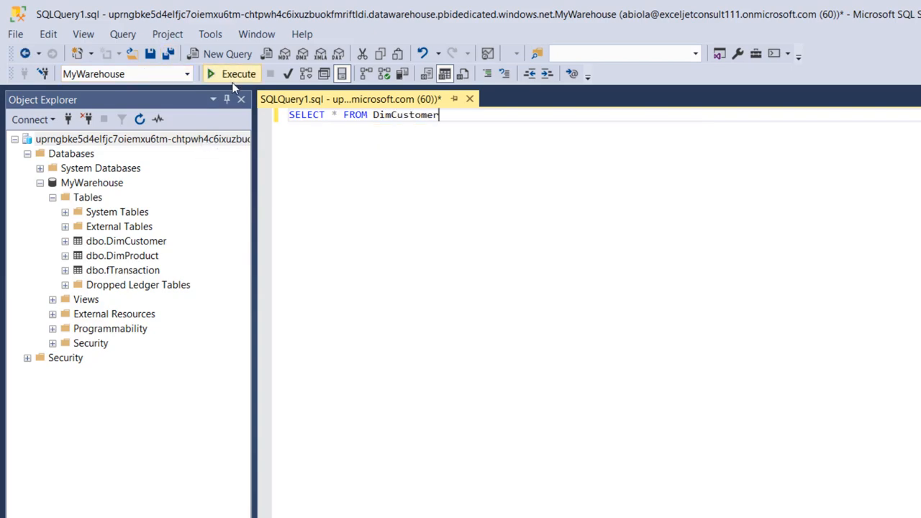
Step: Execute SELECT * FROM DimCustomer and review the Married customer rows
left_click(238, 74)
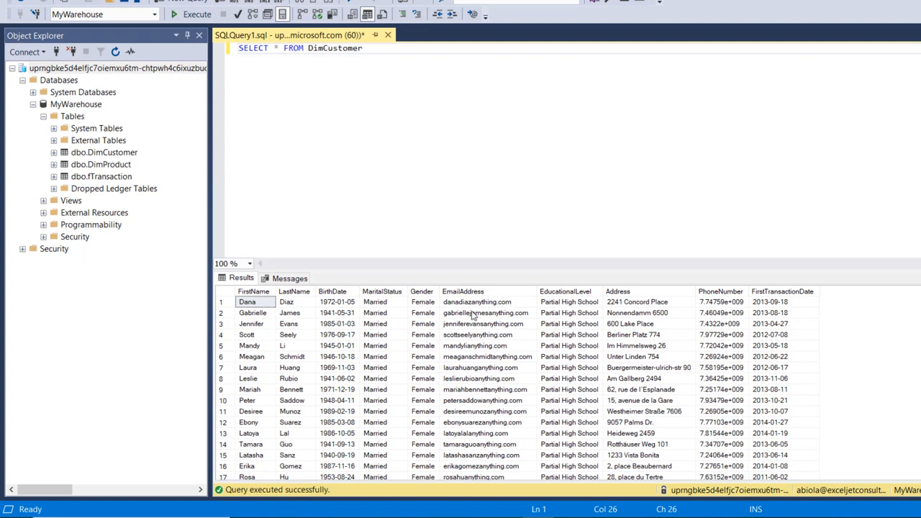
mouse_move(458, 317)
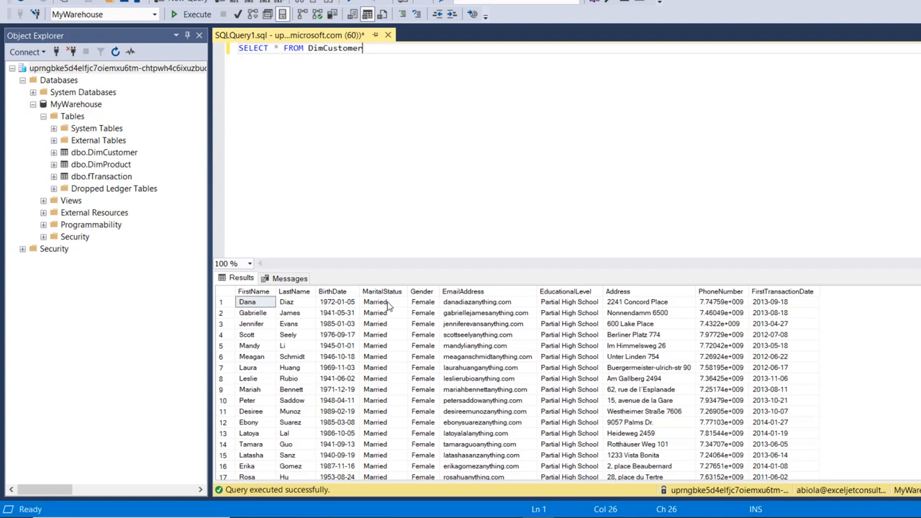
mouse_move(452, 505)
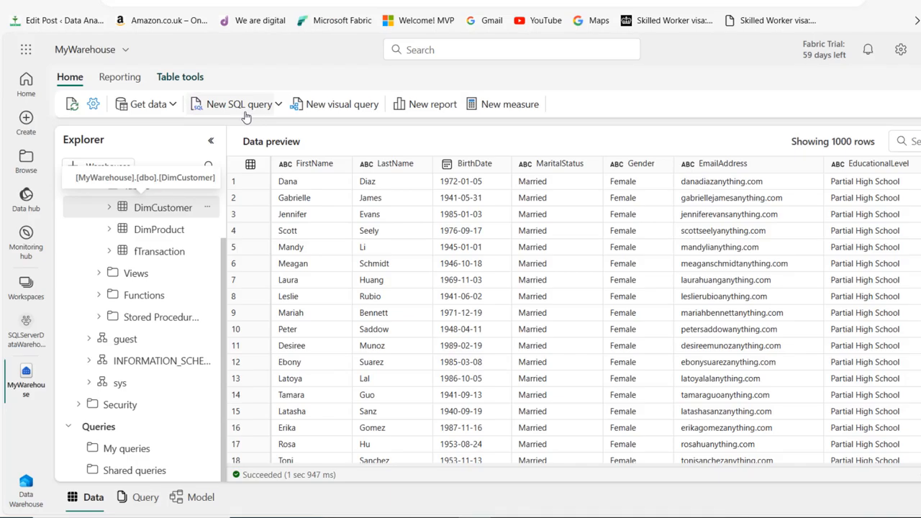
Step: Write SELECT * FROM DimCustomer in a new Fabric SQL query, choosing DimCustomer from autocomplete
left_click(230, 104)
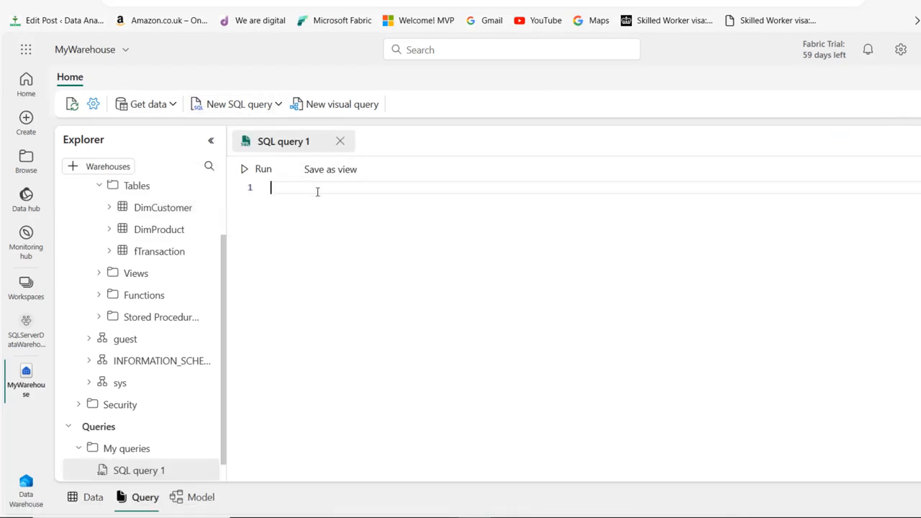
type("SELECT *")
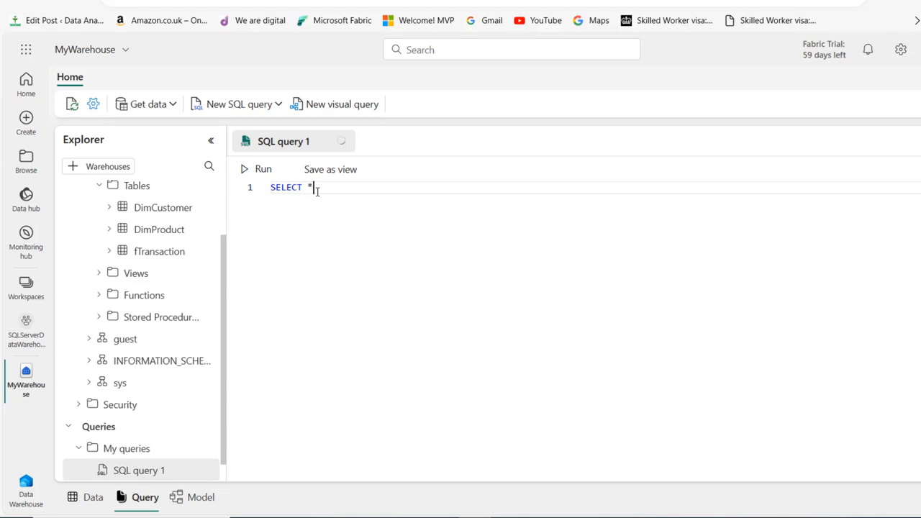
type("FROM DIS")
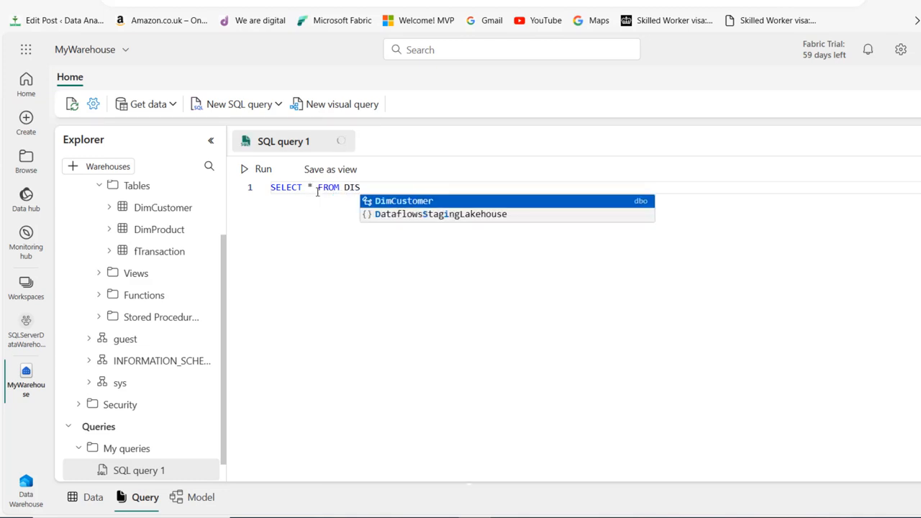
left_click(262, 168)
type("UPDATE")
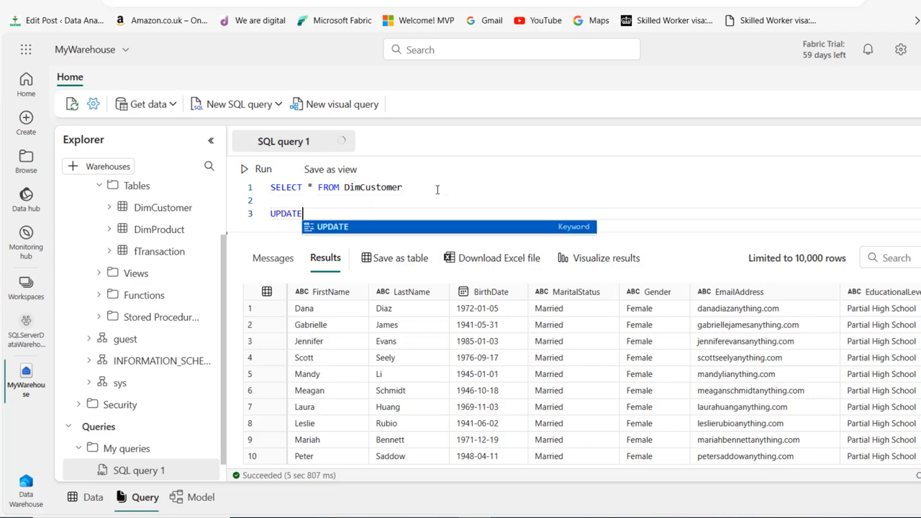
Step: Type UPDATE DimCustomer SET MaritalStatus = 'Unmarried' WHERE MaritalStatus = 'Married'
type("D")
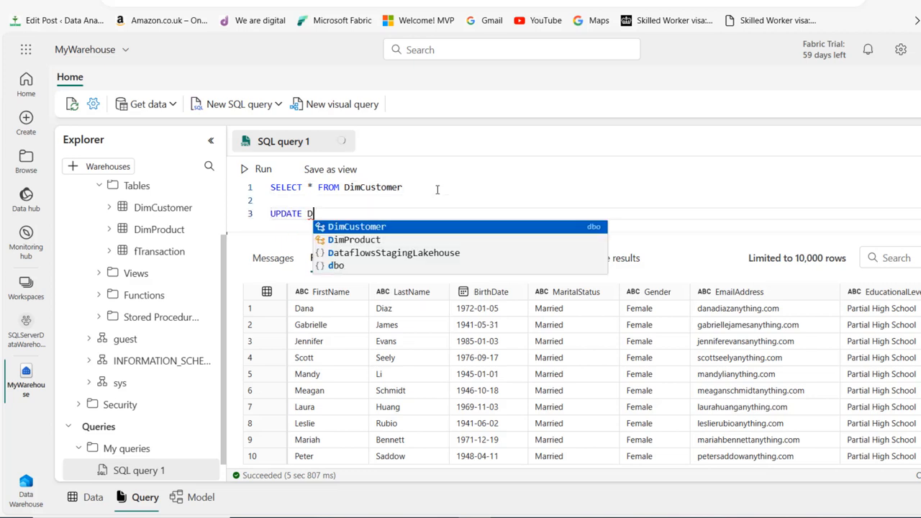
left_click(356, 227)
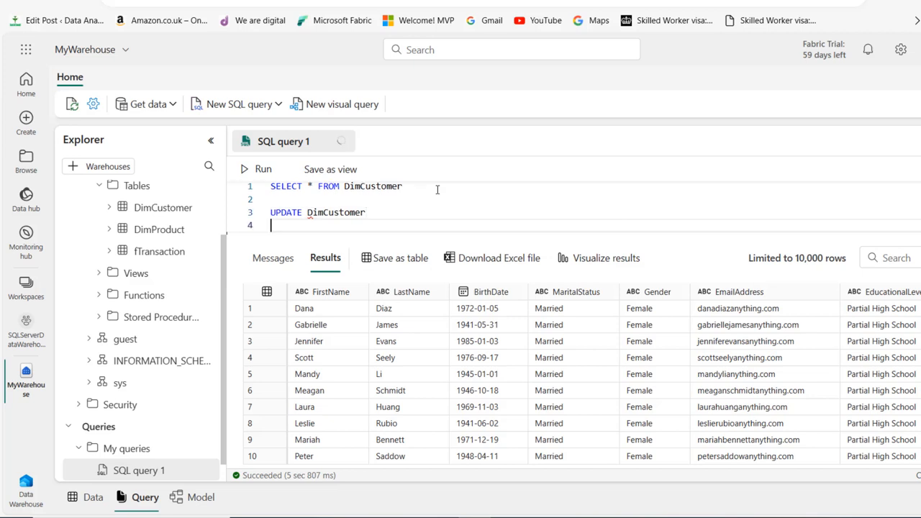
type("SET")
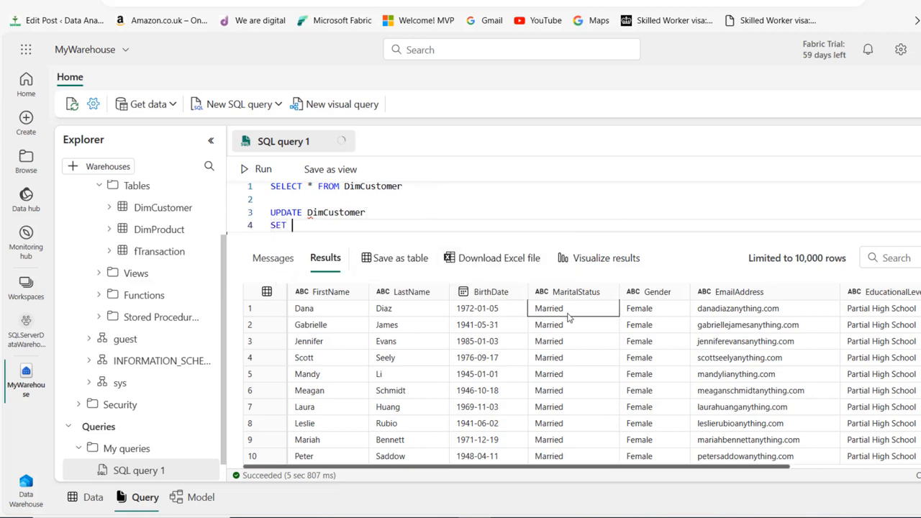
type("MARI")
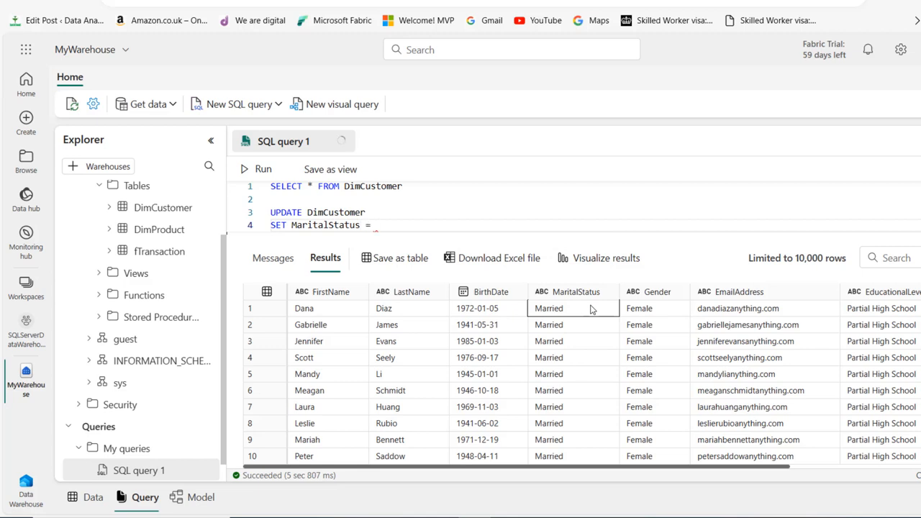
type("'")
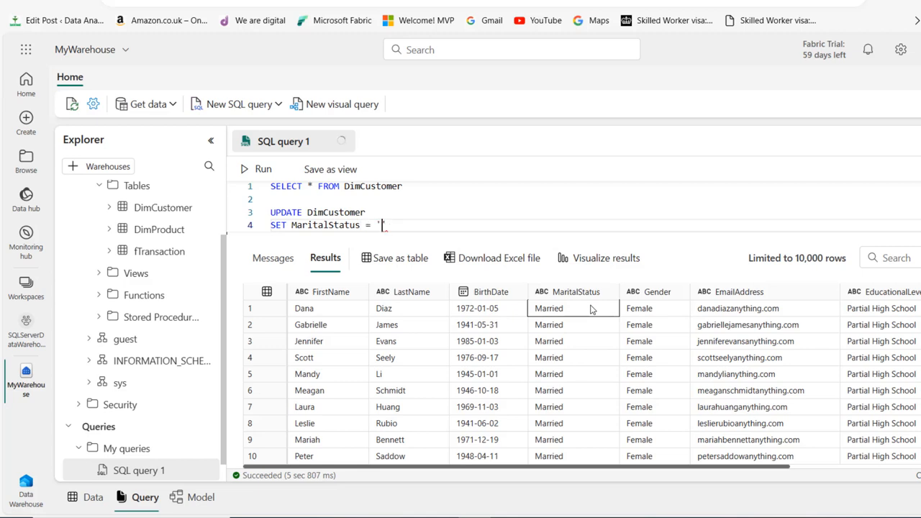
type("U")
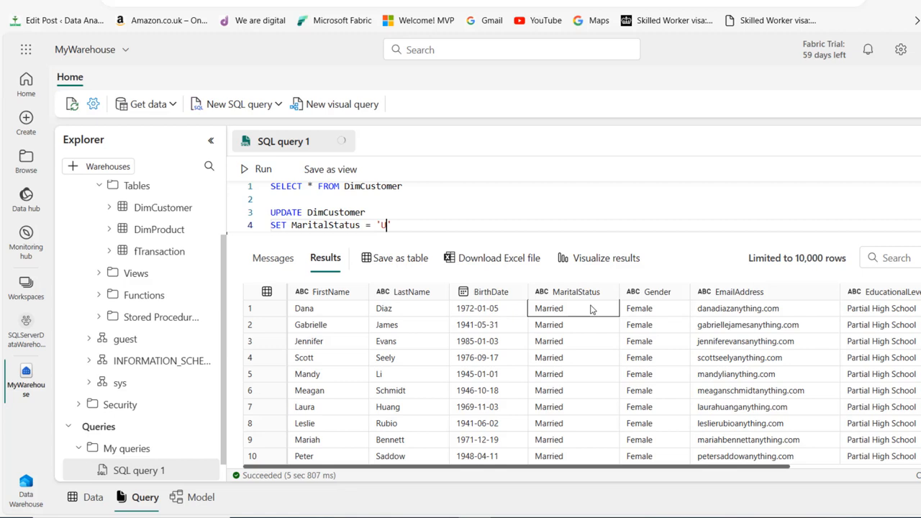
type("nmarried")
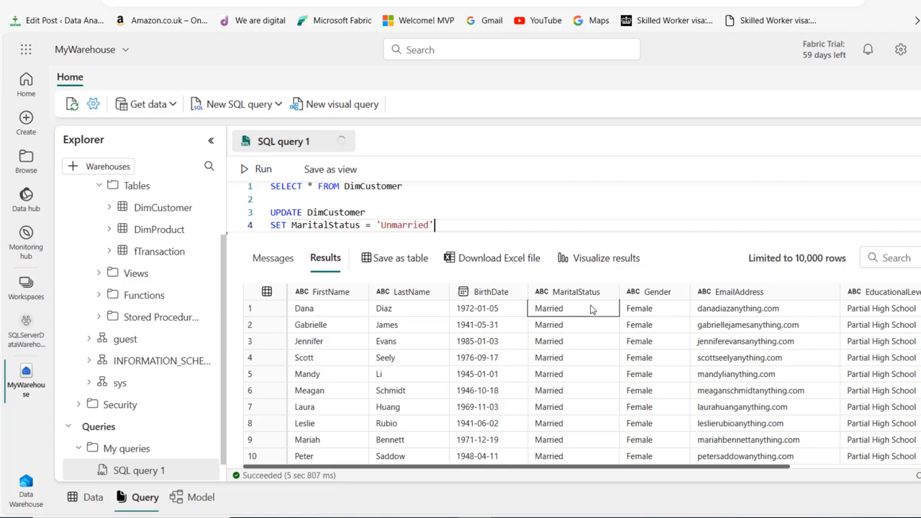
type("W")
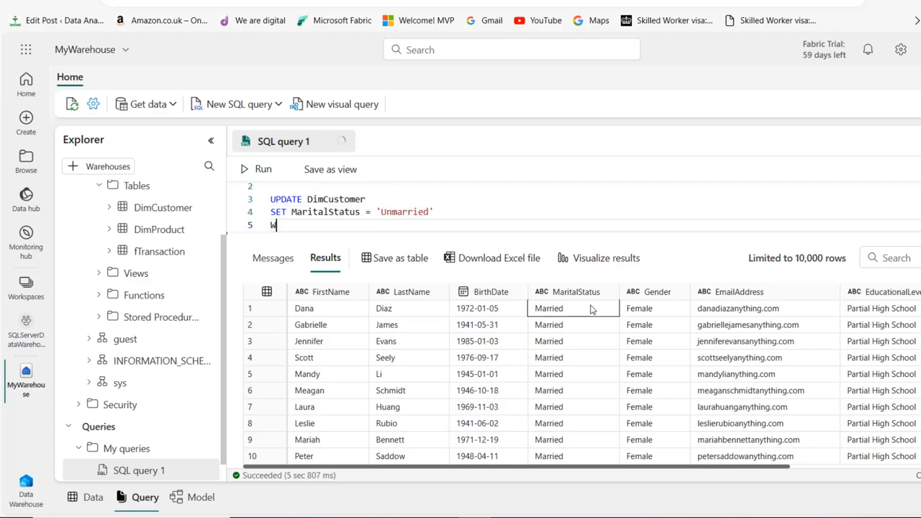
type("HERE MAR")
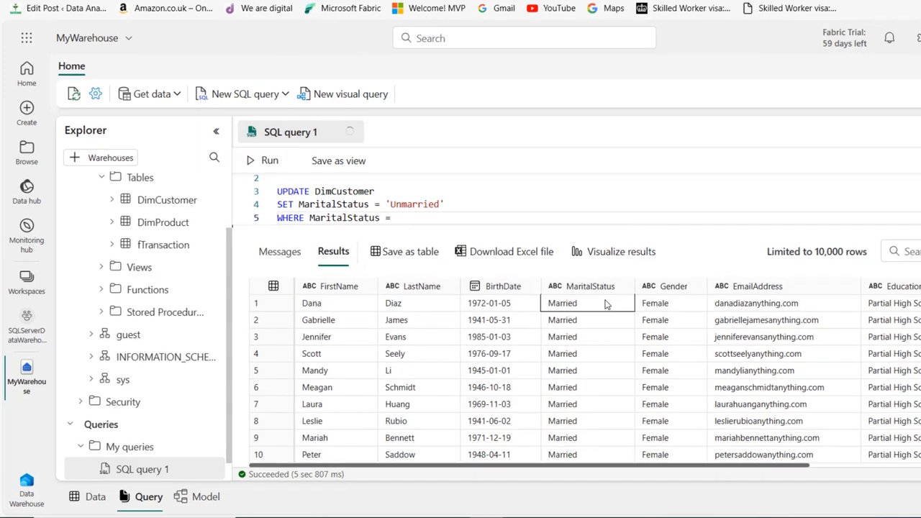
type("'Ma'")
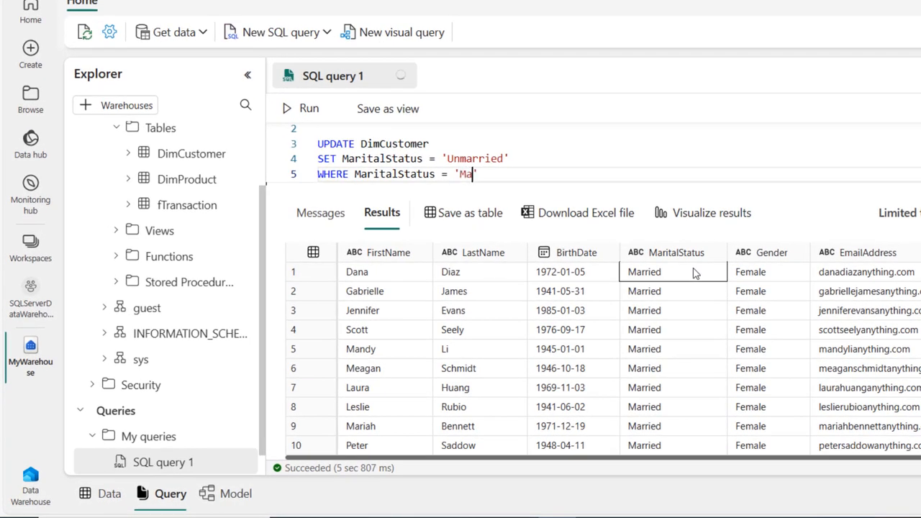
type("rried")
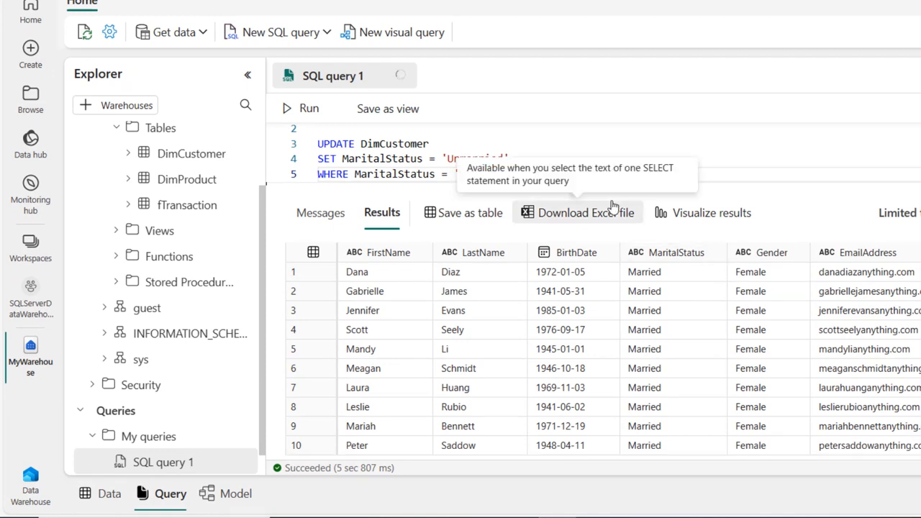
mouse_move(530, 170)
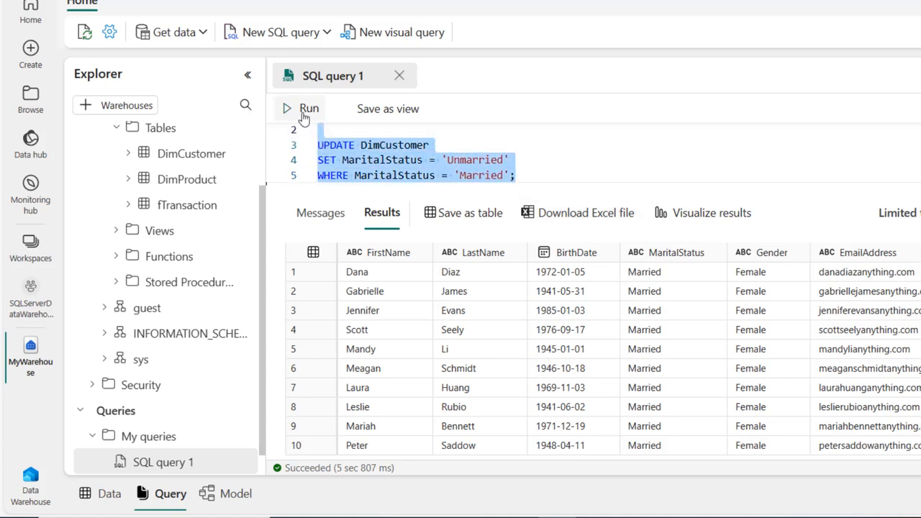
Step: Run the UPDATE, changing 10,011 customer records from Married to Unmarried
left_click(307, 108)
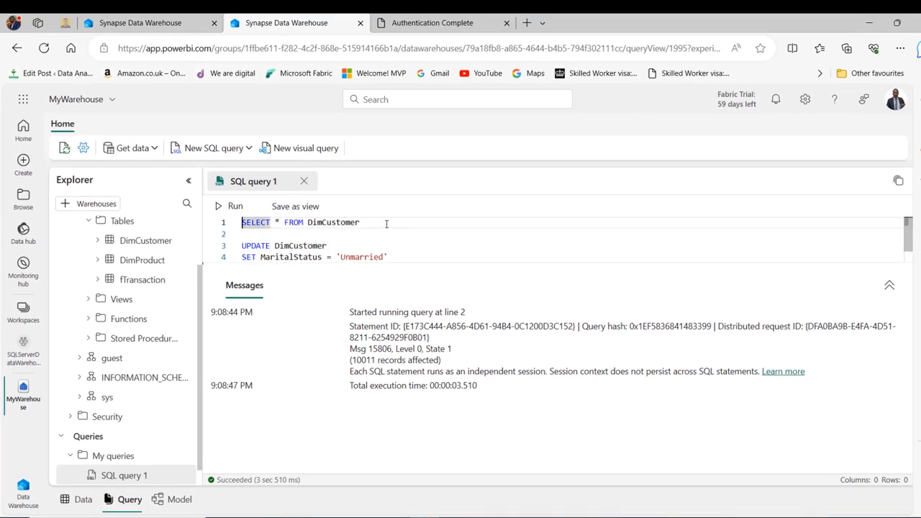
left_click(235, 206)
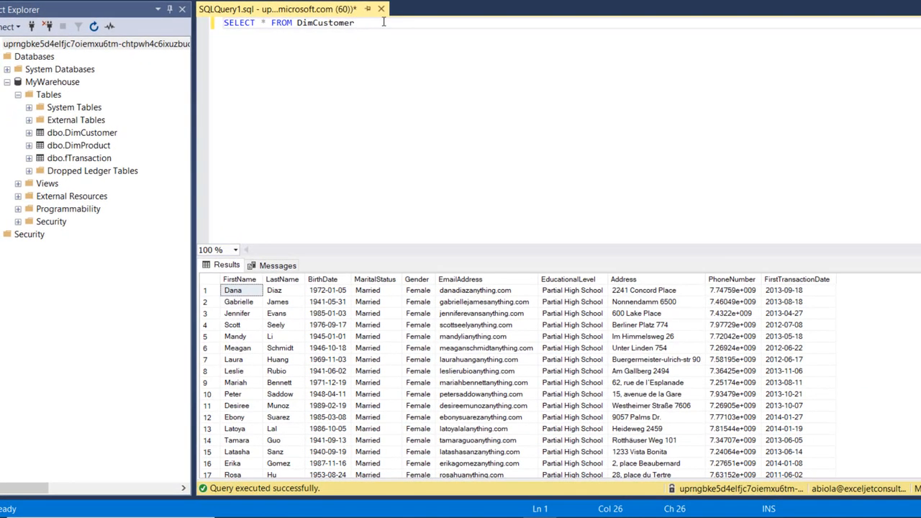
Step: Select all query text and re-execute it, showing customers as Unmarried
key("ctrl+a")
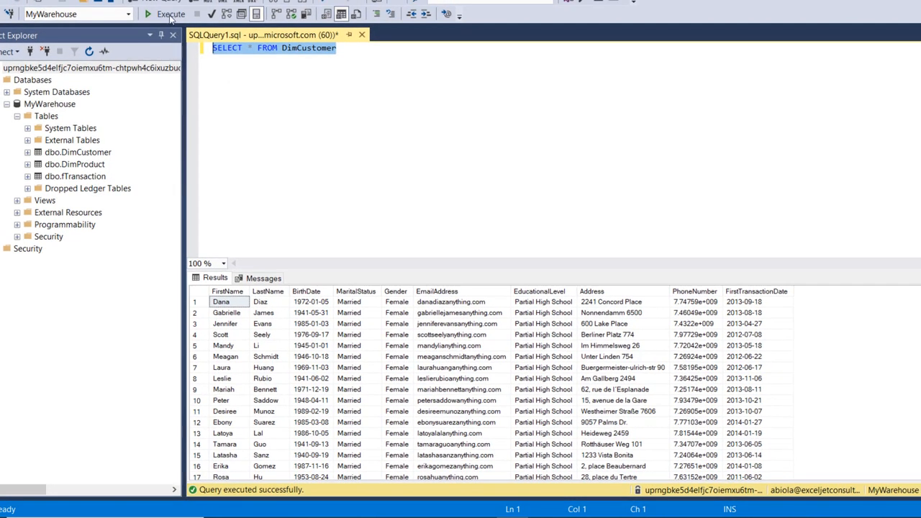
left_click(166, 14)
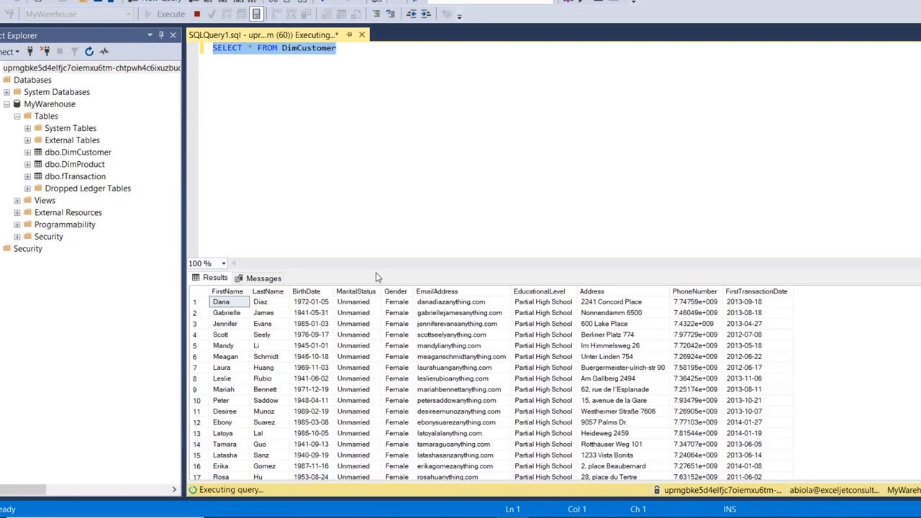